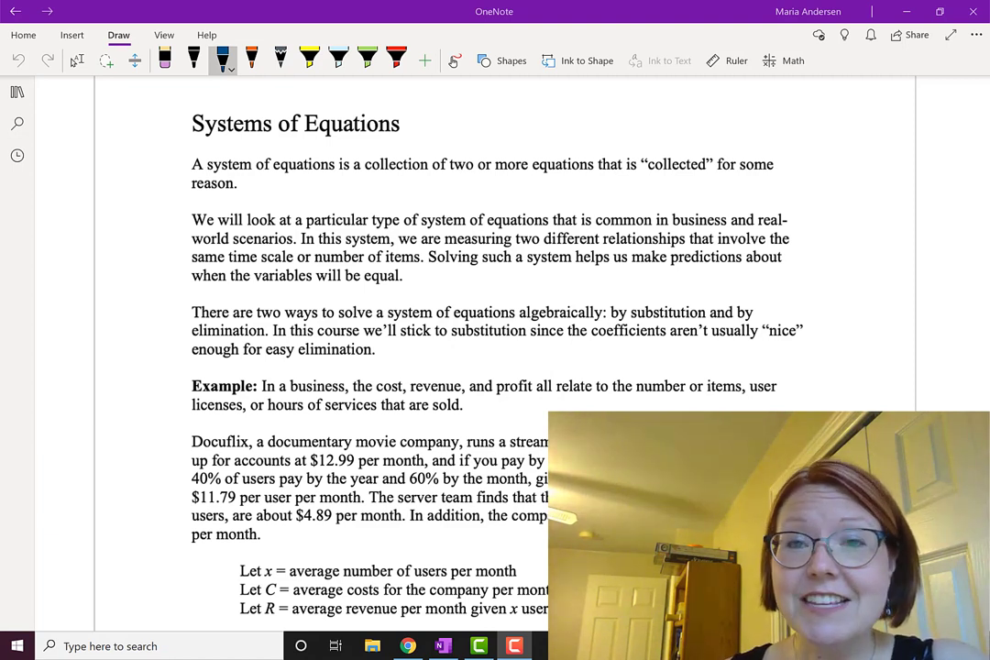
- Scroll down to the Docuflix example's $11.79 per user per month figure
{"action": "scroll", "scroll_direction": "down", "scroll_amount": 3}
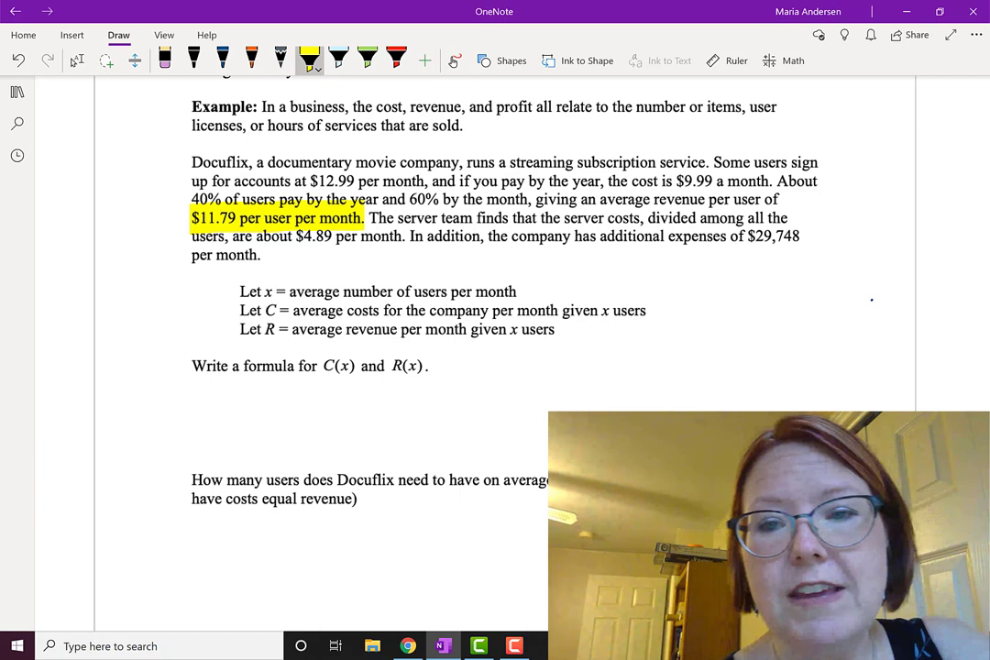
{"action": "left_click_drag", "start_coordinate": [599, 199], "coordinate": [779, 199]}
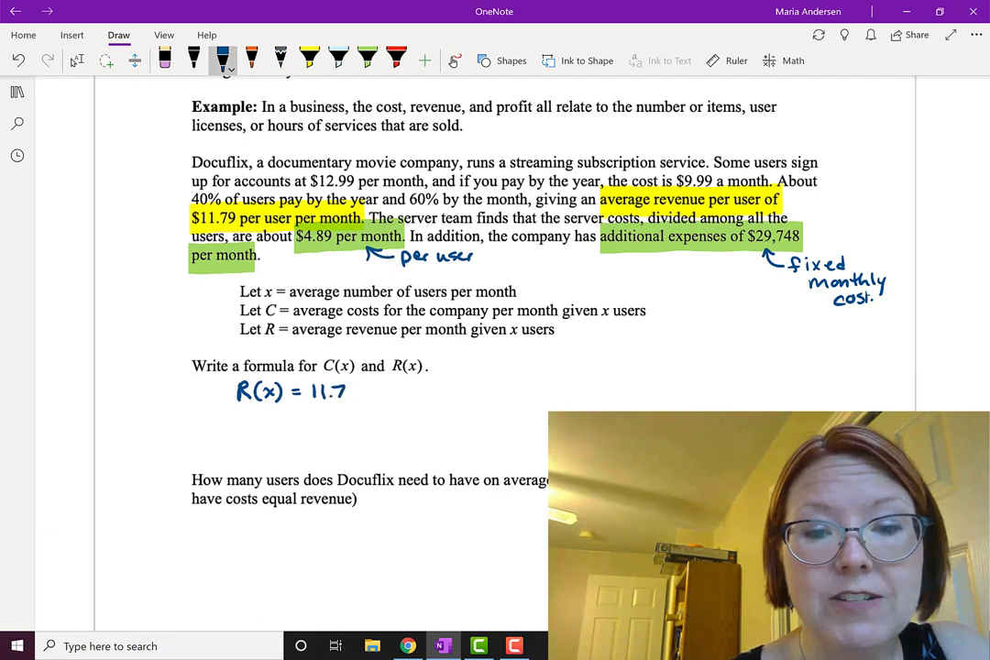
- Handwrite R(x) = 11.79x and C(x) = 4.89x + 29748 with the blue pen
{"action": "left_click_drag", "start_coordinate": [346, 389], "coordinate": [375, 389]}
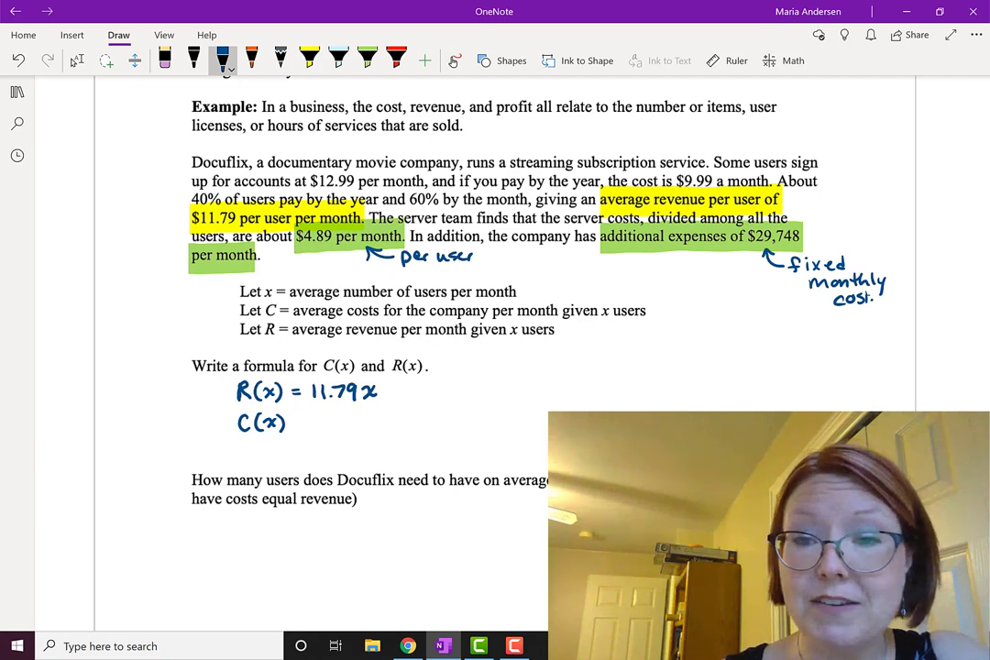
{"action": "left_click_drag", "start_coordinate": [295, 422], "coordinate": [304, 422]}
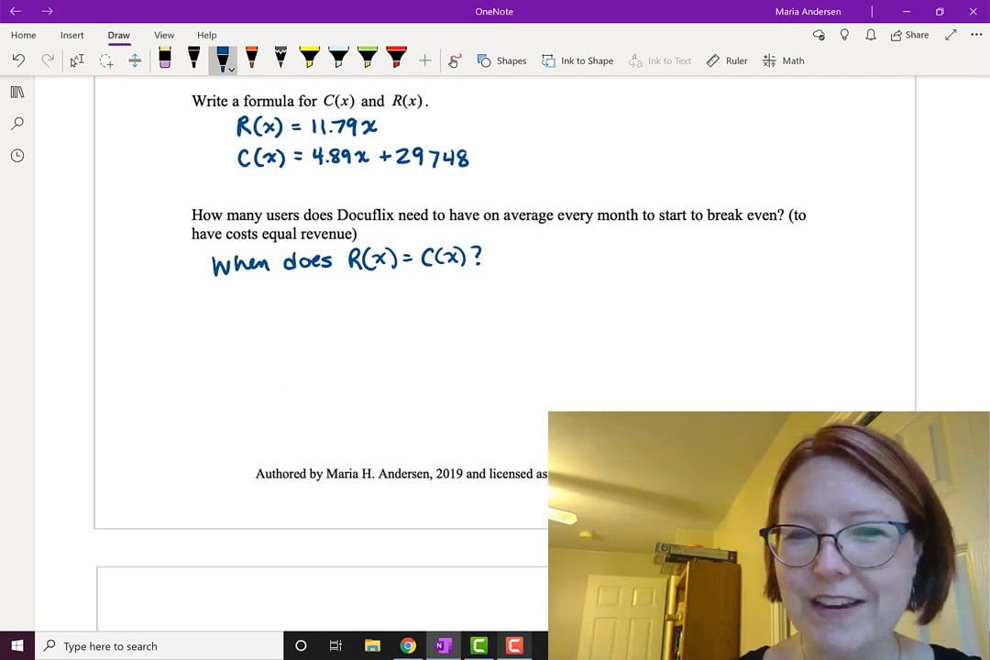
- Color-code the formulas yellow and green and write 11.79x = 4.89x + 29748
{"action": "left_click", "coordinate": [311, 57]}
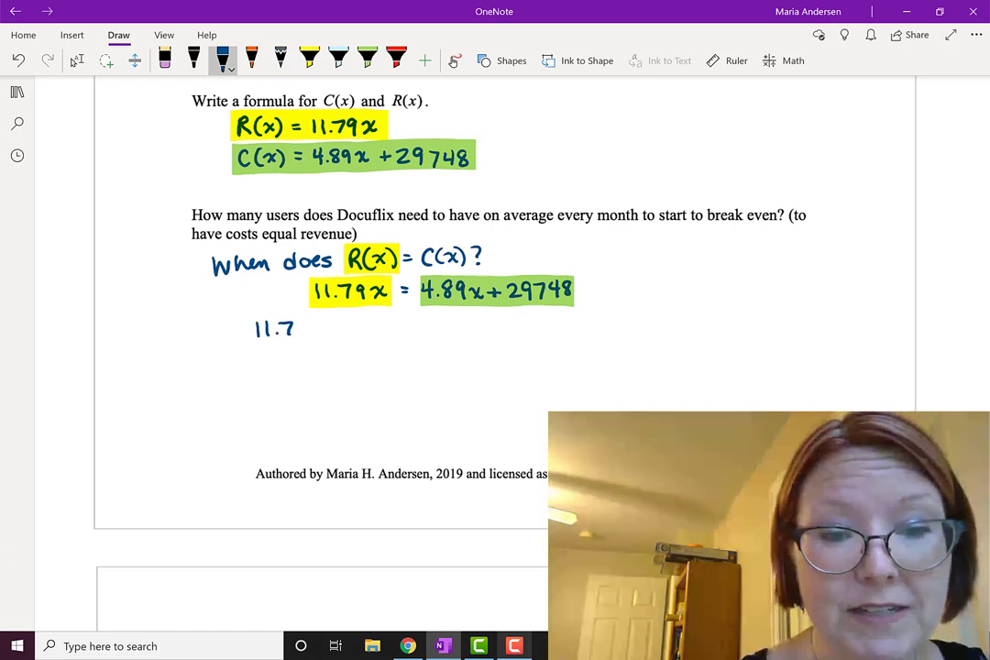
- Subtract 4.89x from both sides, then divide 6.9x = 29748 by 6.9
{"action": "left_click_drag", "start_coordinate": [275, 328], "coordinate": [357, 329]}
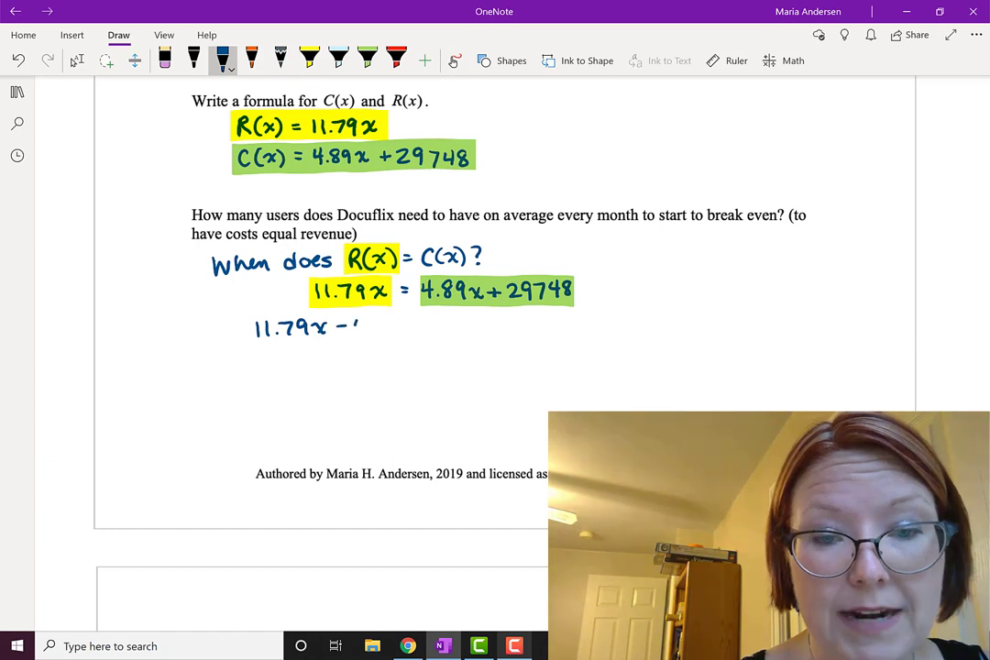
{"action": "left_click_drag", "start_coordinate": [362, 325], "coordinate": [413, 325]}
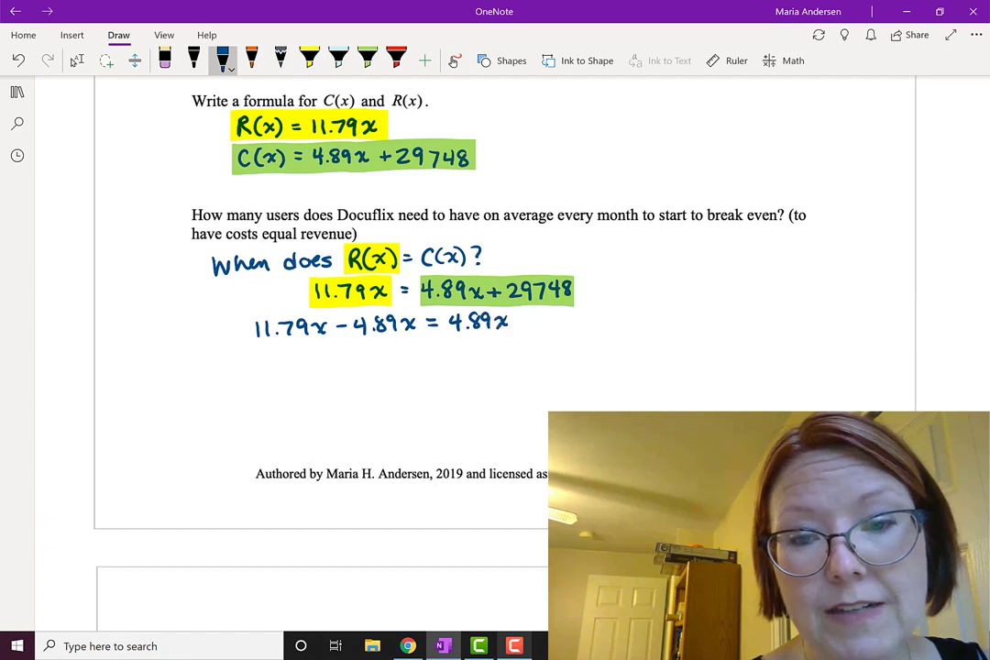
{"action": "left_click_drag", "start_coordinate": [513, 320], "coordinate": [572, 320]}
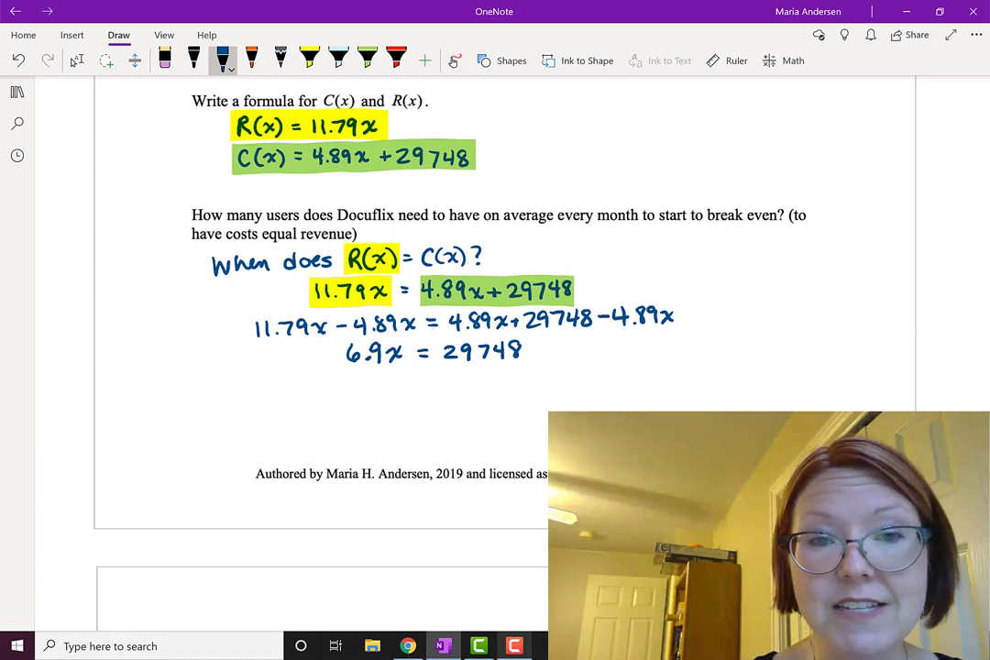
{"action": "left_click_drag", "start_coordinate": [345, 369], "coordinate": [406, 370]}
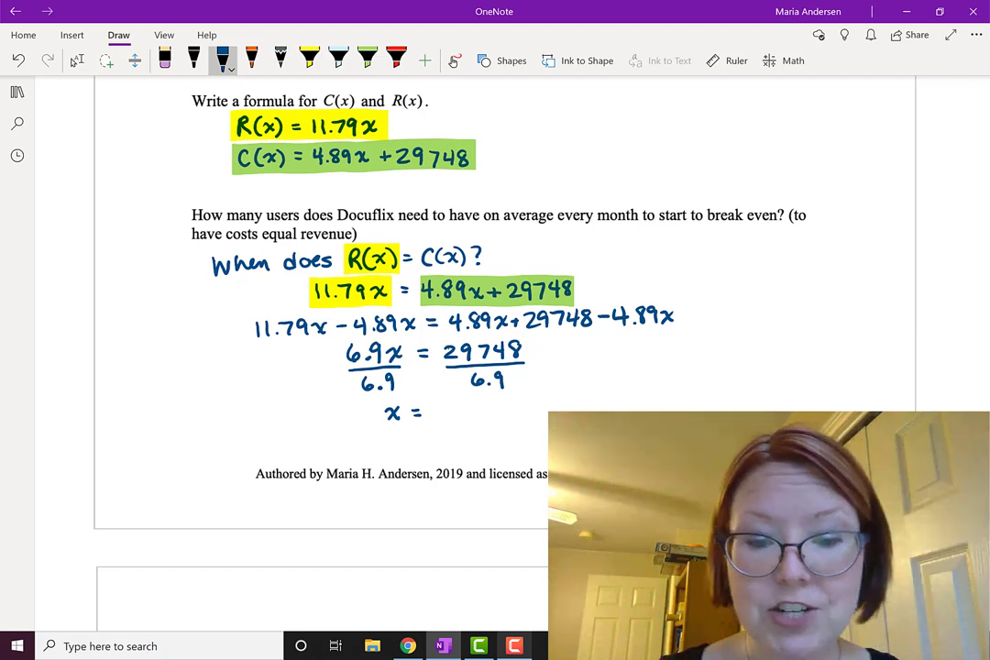
- Write x = 4311.3 and conclude Docuflix needs 4312 users per month
{"action": "left_click", "coordinate": [404, 645]}
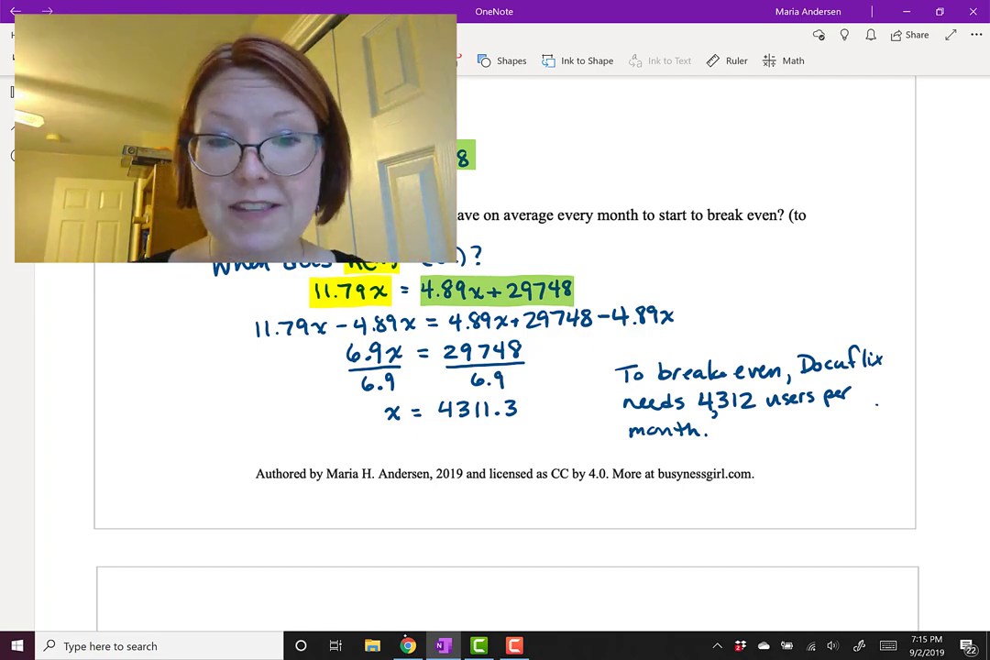
- Open Desmos and enter graph window values such as 50 for R(x) and C(x)
{"action": "left_click", "coordinate": [407, 646]}
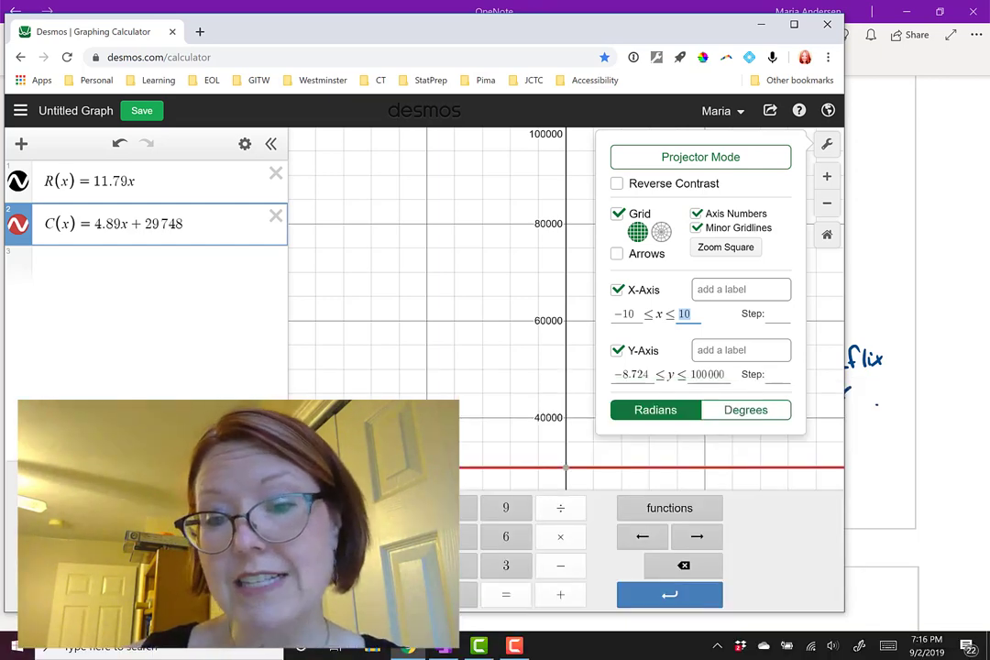
{"action": "type", "text": "50"}
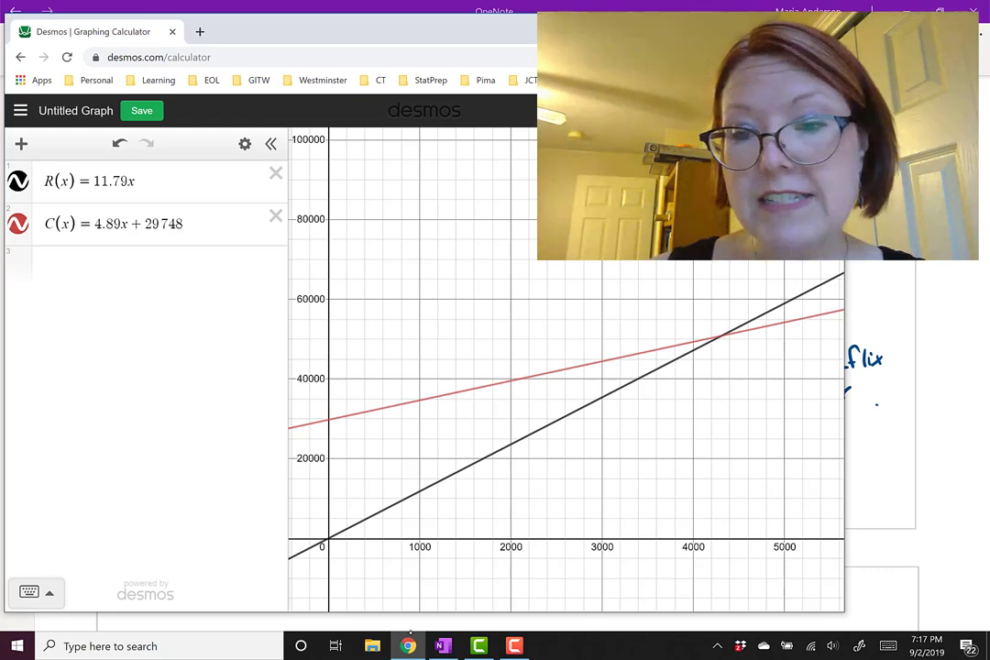
- Select the R(x) line and display the intersection at (4311.304, 50830.278)
{"action": "left_click", "coordinate": [722, 336]}
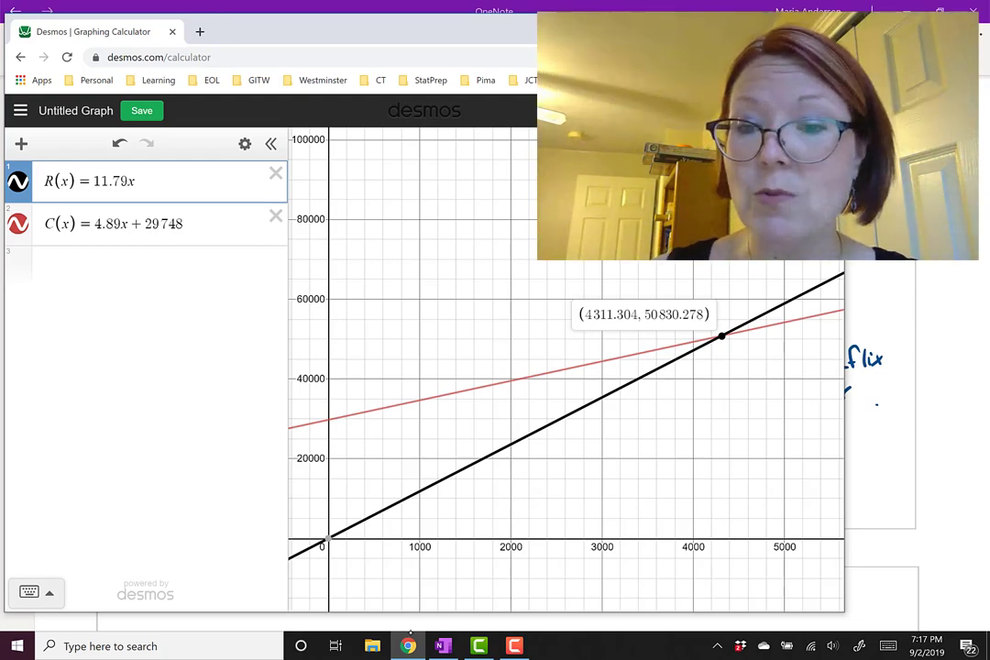
{"action": "left_click", "coordinate": [442, 645]}
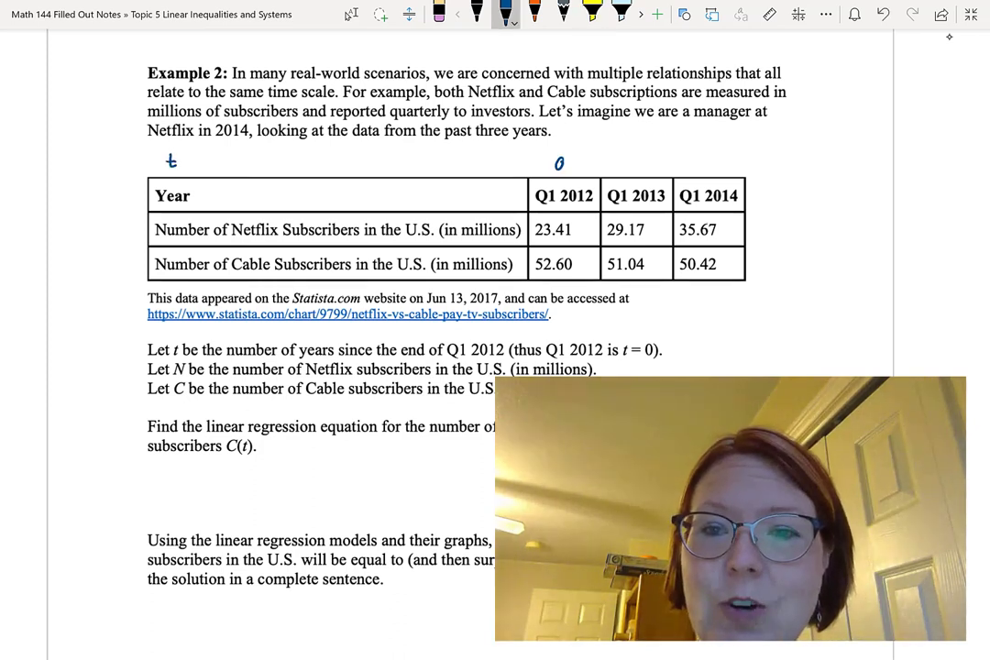
- Handwrite t, 0, 1 and 2 above the Year and Q1 2012–2014 columns
{"action": "left_click", "coordinate": [636, 163]}
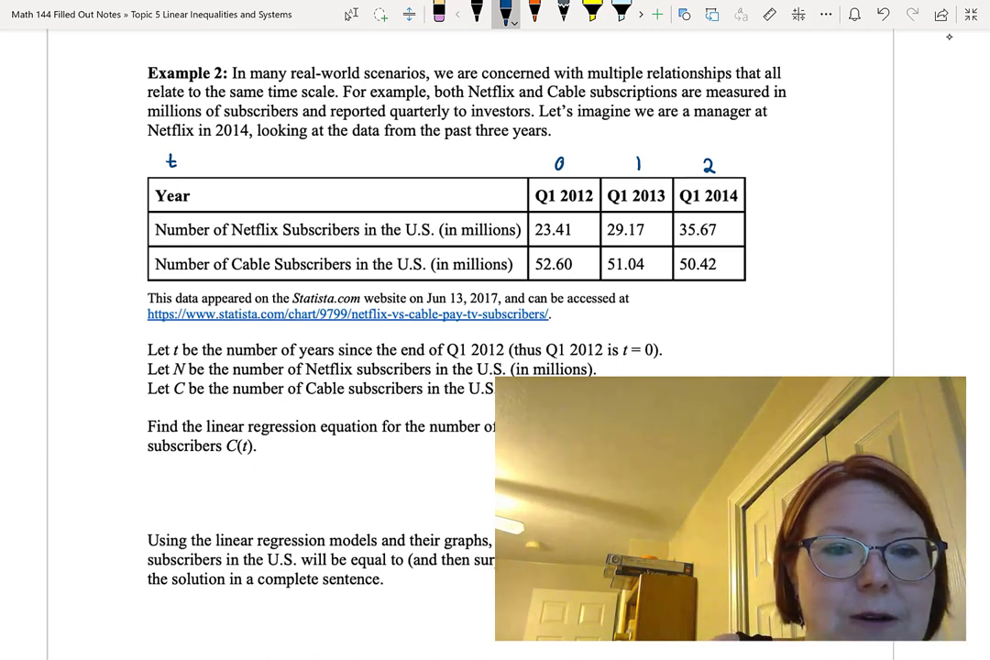
{"action": "left_click_drag", "start_coordinate": [105, 220], "coordinate": [124, 238]}
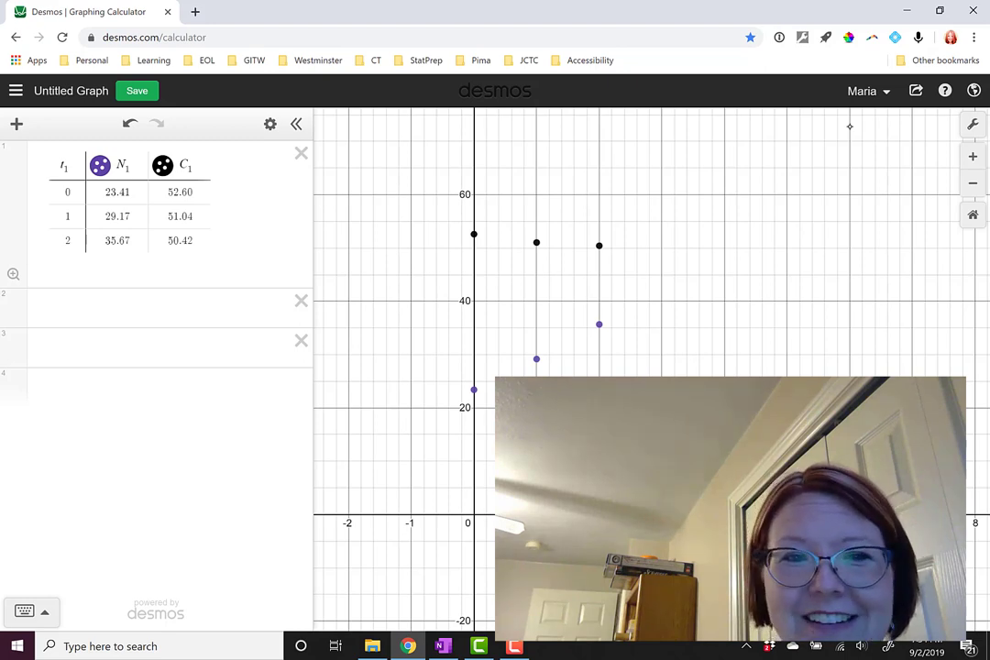
- Enter the Netflix regression N_1 ~ m t_1 + b on a new expression line
{"action": "left_click", "coordinate": [169, 307]}
{"action": "type", "text": "N1 ~ mt1 + b"}
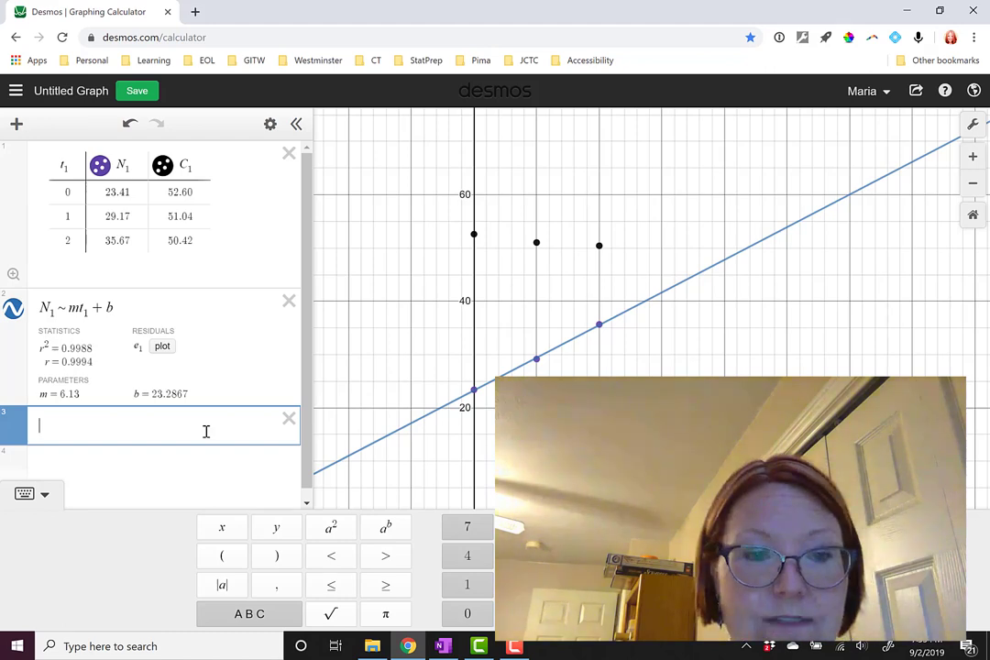
- Type the cable regression C_1 ~ mt + b, giving m = −1.09 and b = 52.4433
{"action": "type", "text": "C_1"}
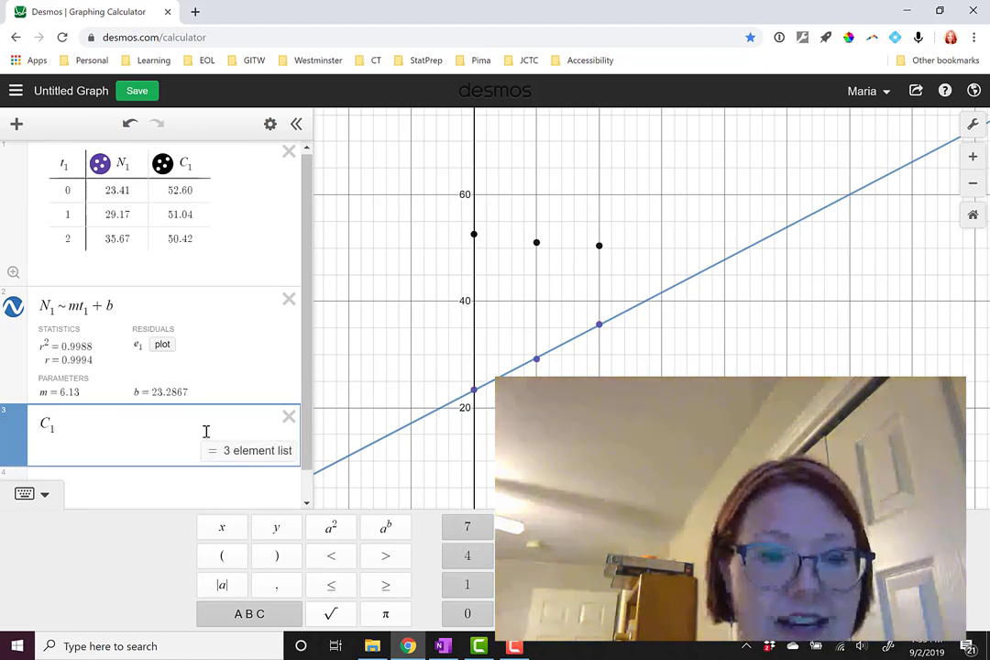
{"action": "type", "text": "~"}
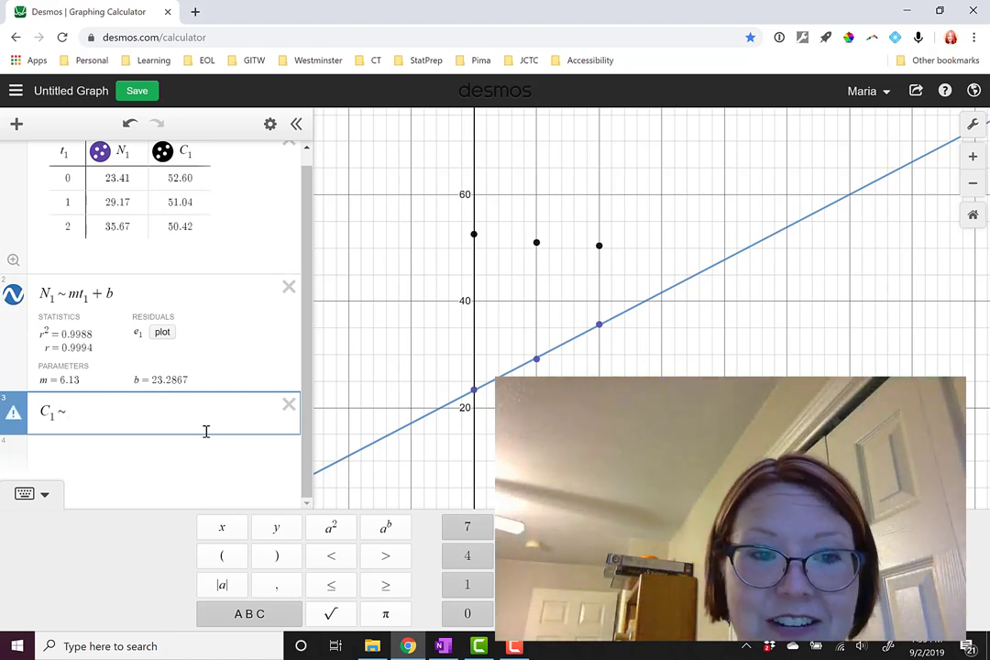
{"action": "type", "text": "mt"}
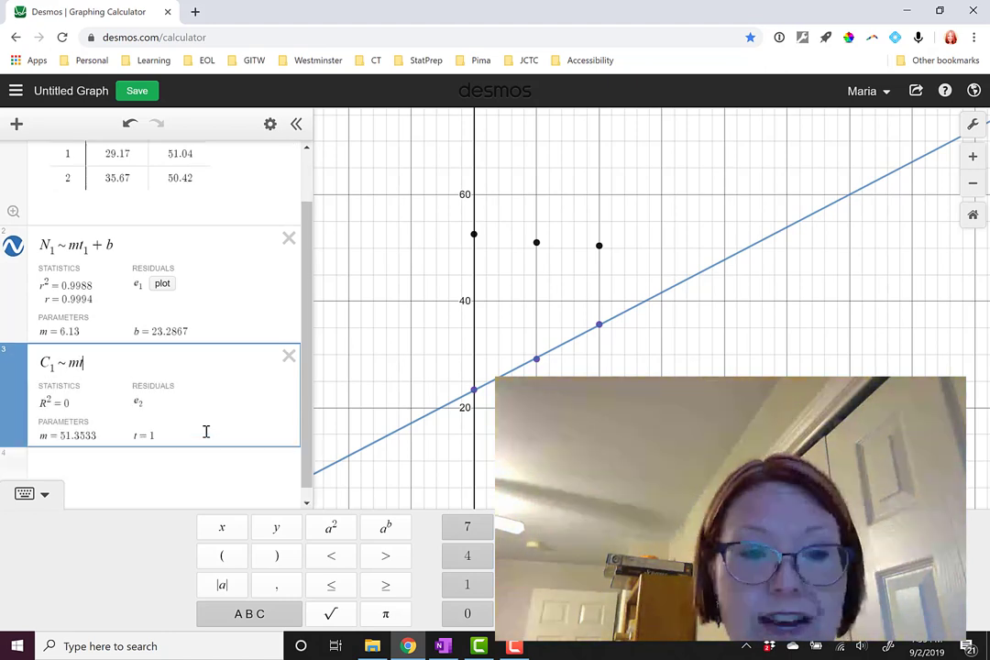
{"action": "type", "text": "+"}
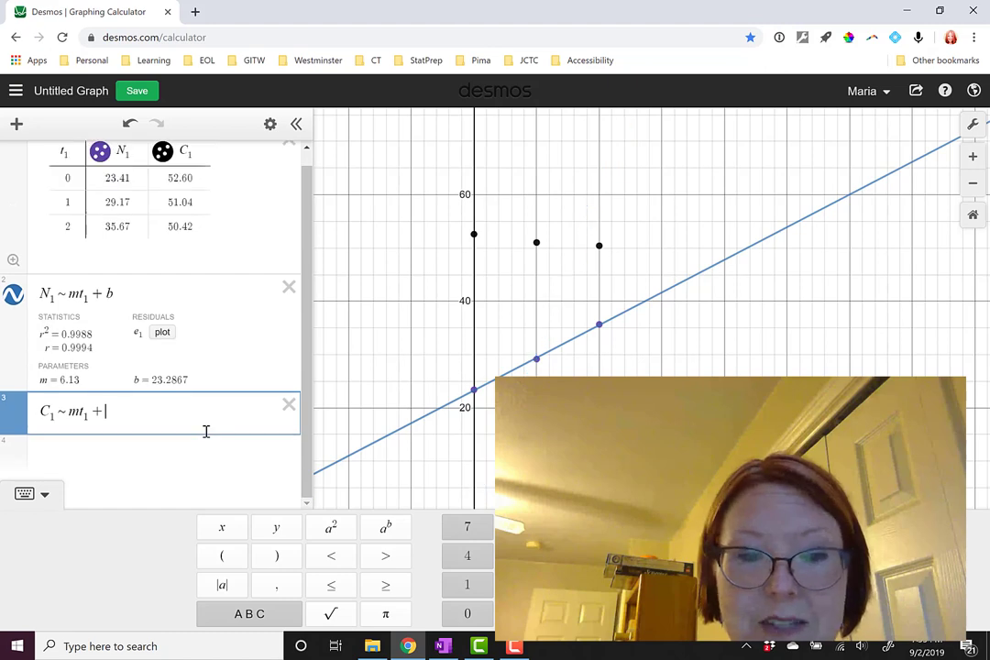
{"action": "type", "text": "b"}
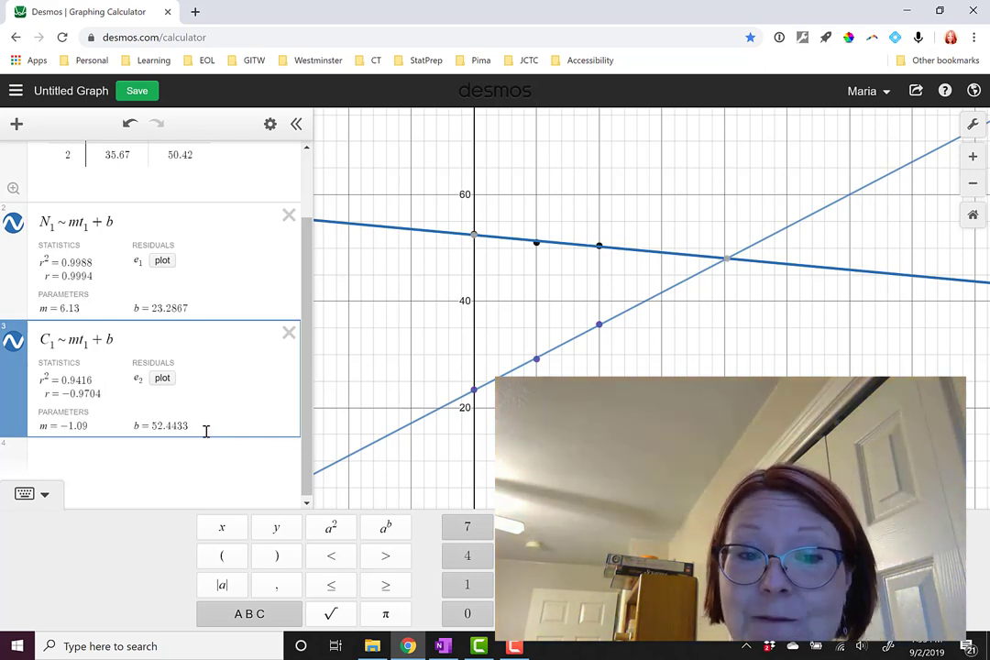
{"action": "mouse_move", "coordinate": [442, 646]}
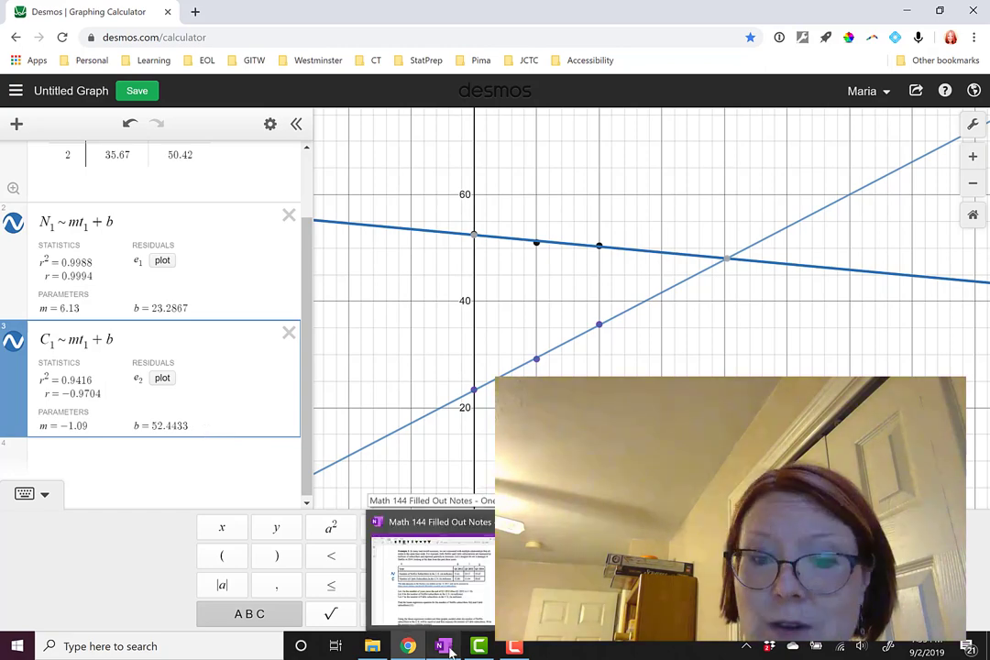
- Return to the notes page to handwrite N(t) = 6.13t + 23.29 and C(t) = −1.09t + 52.44
{"action": "left_click", "coordinate": [443, 646]}
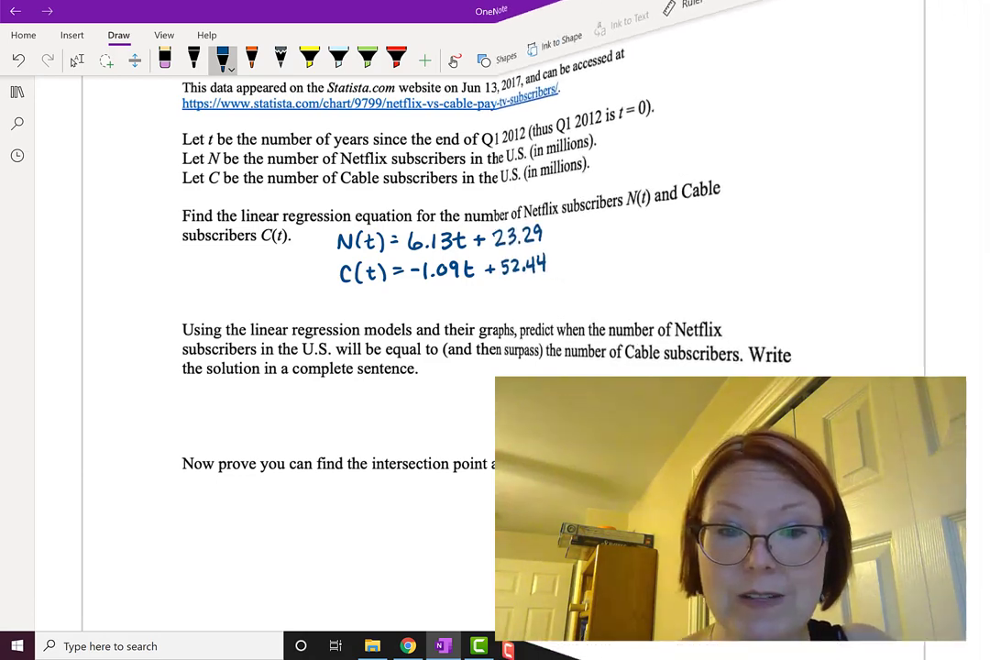
- Handwrite that U.S. Netflix and cable subscribers become equal just after Q1 2016
{"action": "left_click", "coordinate": [424, 645]}
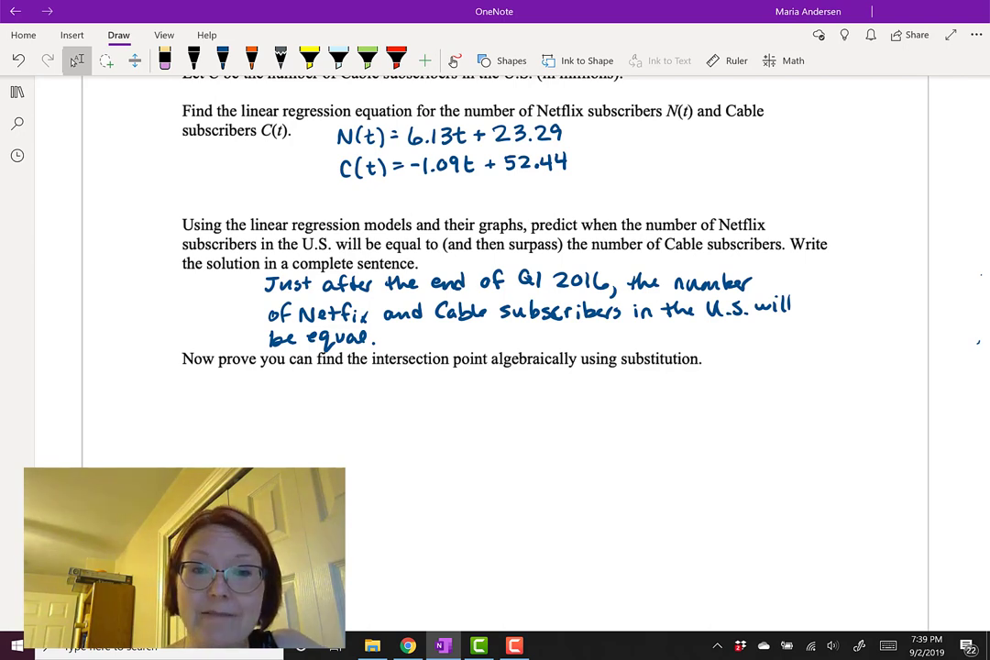
- Write the substitution equation 6.13t + 23.29 = −1.09t + 52.44 in blue pen
{"action": "left_click", "coordinate": [223, 58]}
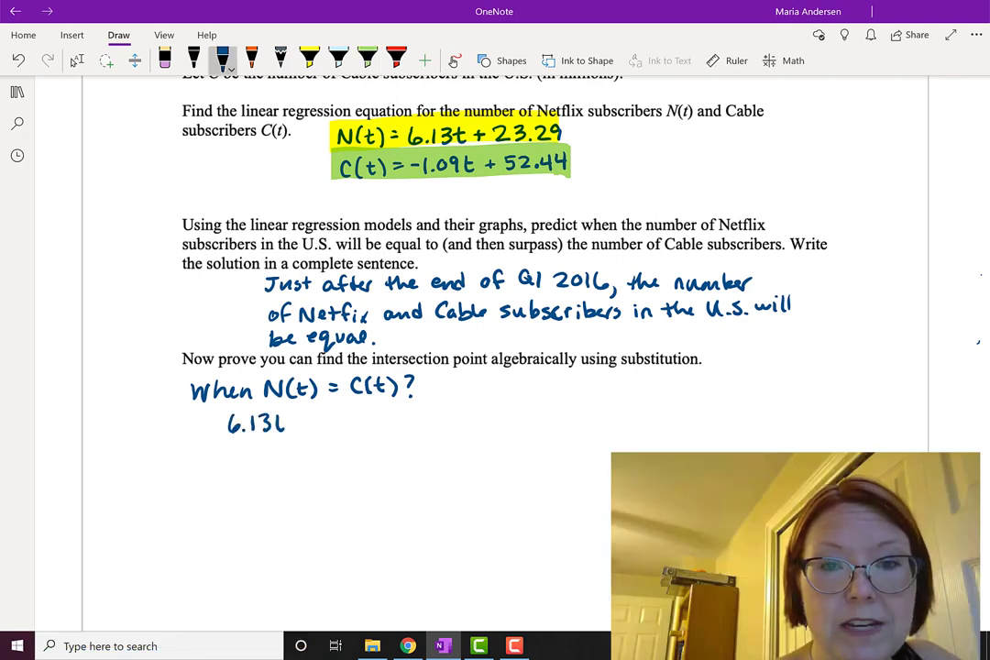
{"action": "left_click_drag", "start_coordinate": [293, 422], "coordinate": [344, 422]}
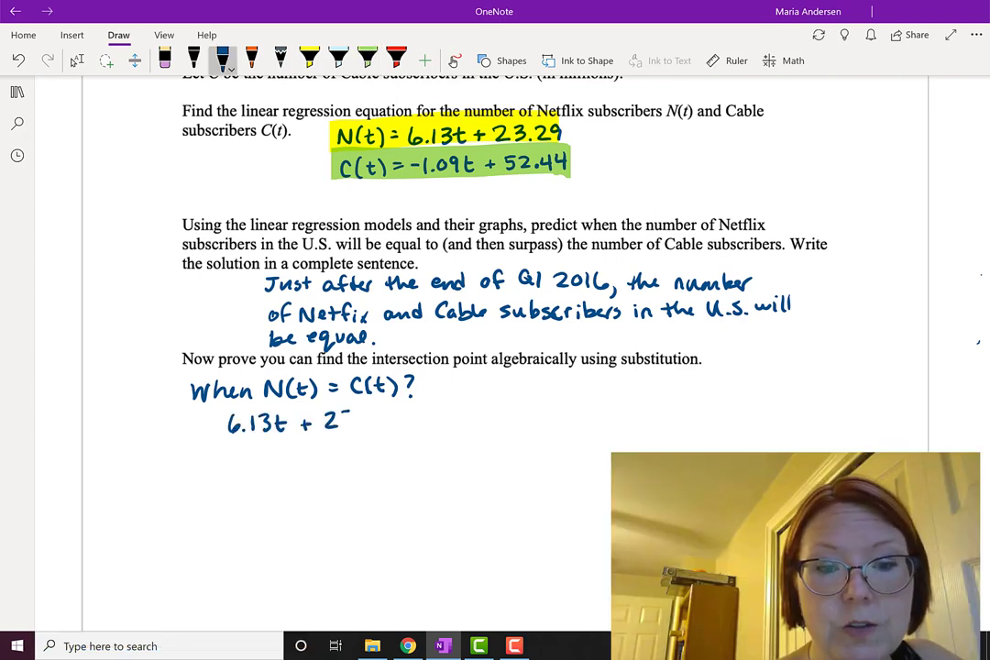
{"action": "type", "text": "3.29 = -1."}
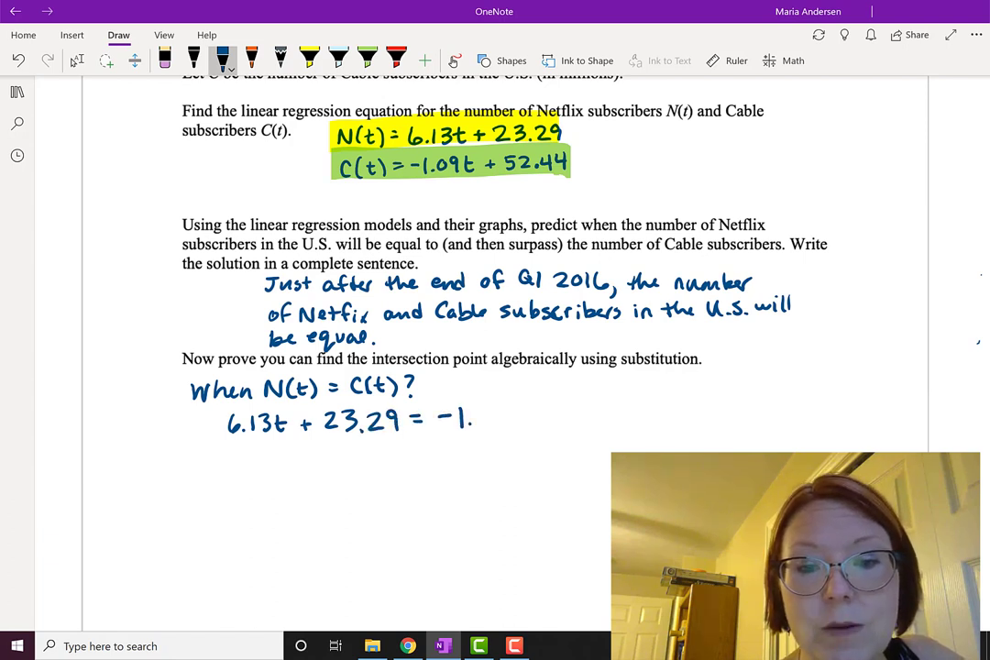
{"action": "left_click_drag", "start_coordinate": [449, 419], "coordinate": [545, 420]}
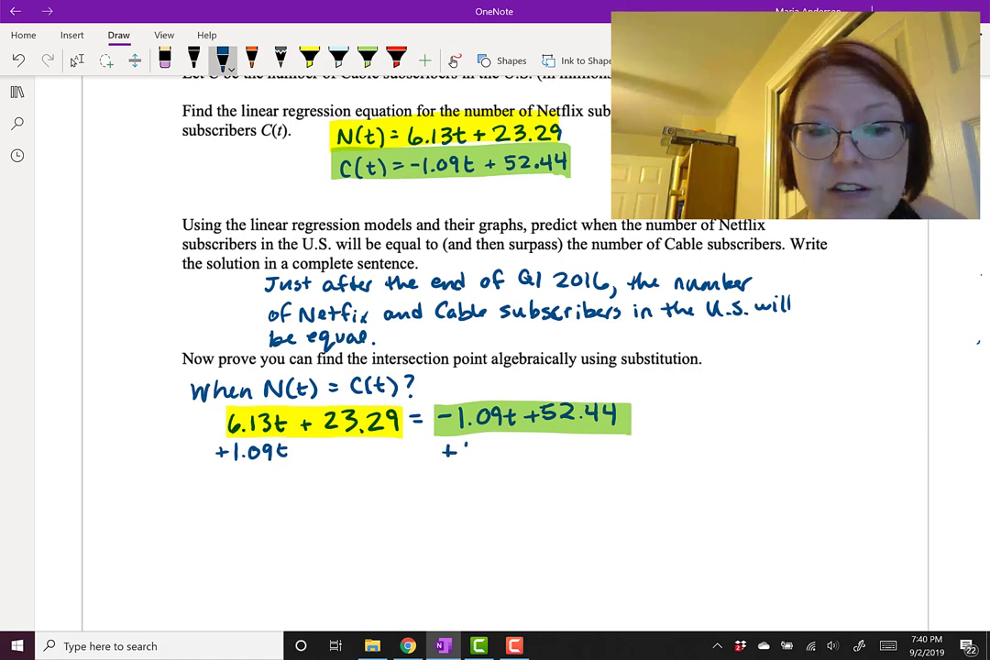
- Add +1.09t beneath both sides and start the new line 7.22t + 23.29 =
{"action": "left_click_drag", "start_coordinate": [459, 449], "coordinate": [509, 449]}
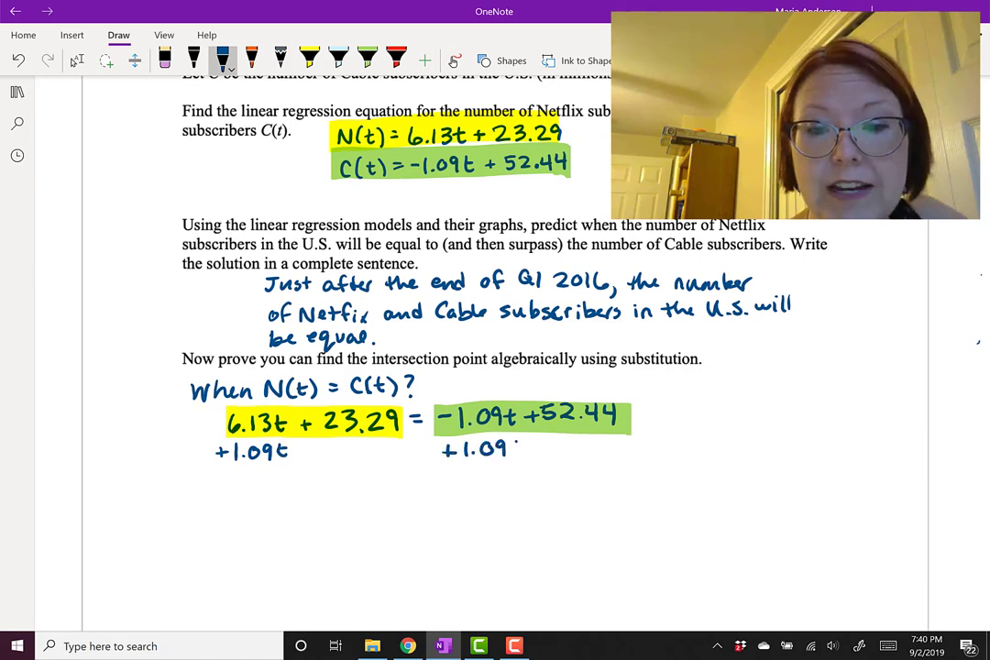
{"action": "type", "text": "t"}
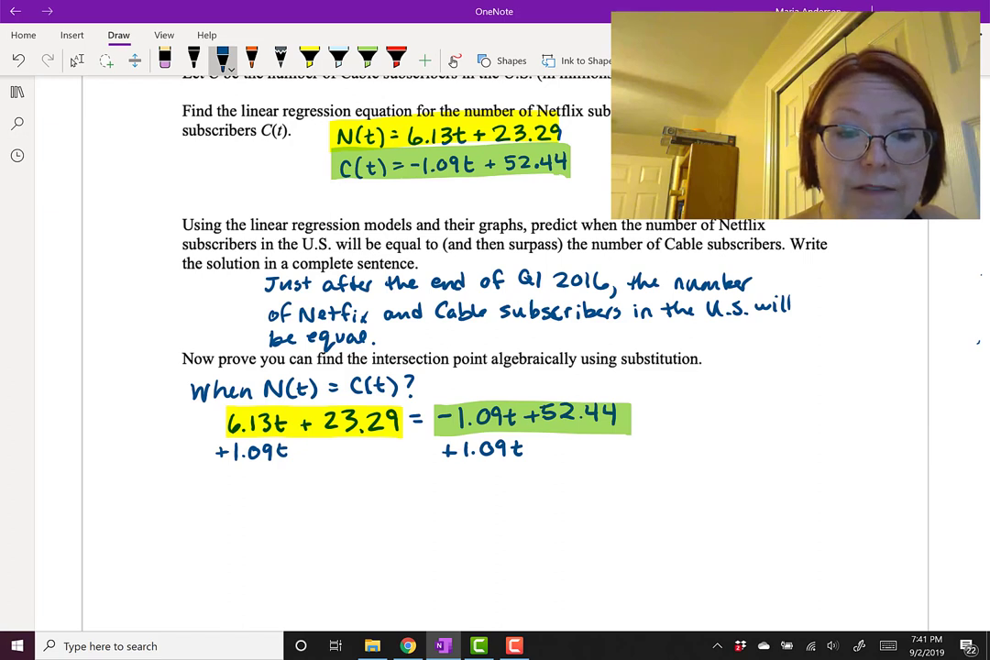
{"action": "left_click_drag", "start_coordinate": [233, 486], "coordinate": [270, 499]}
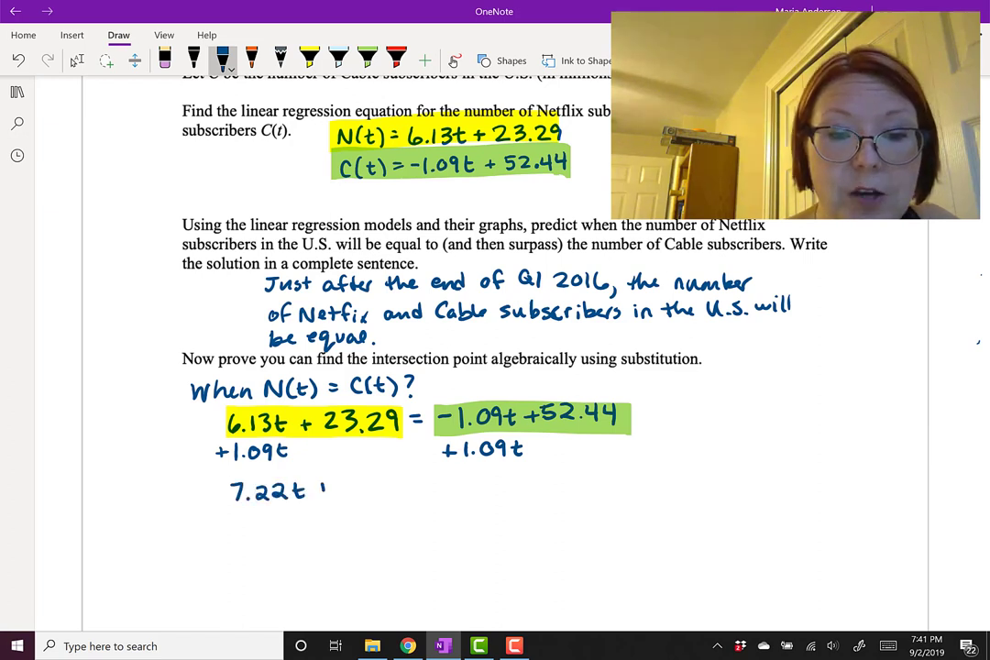
{"action": "left_click_drag", "start_coordinate": [330, 486], "coordinate": [385, 485]}
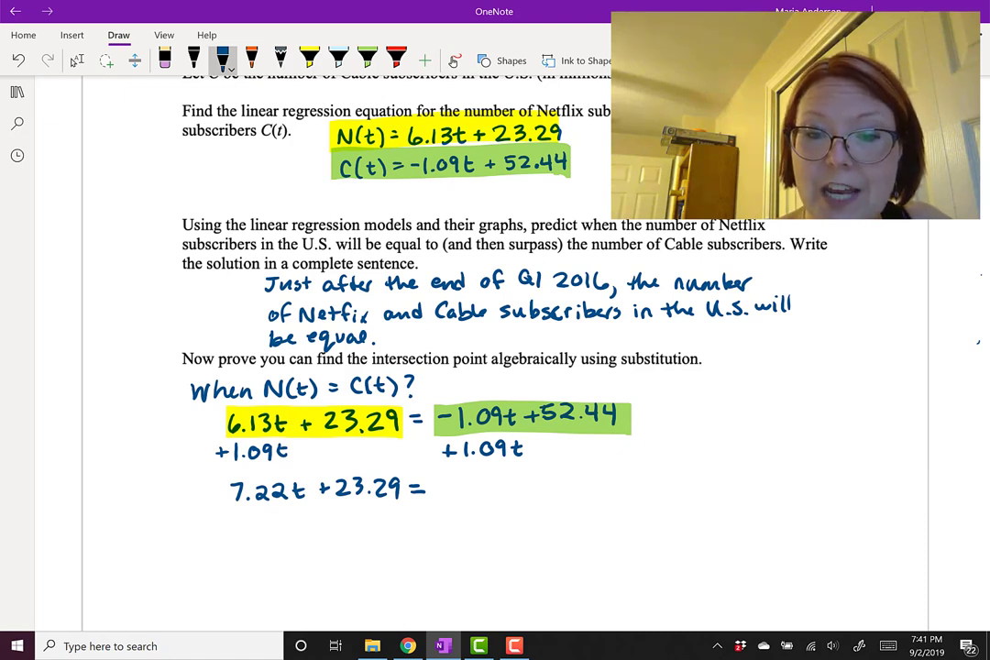
{"action": "type", "text": "52.44"}
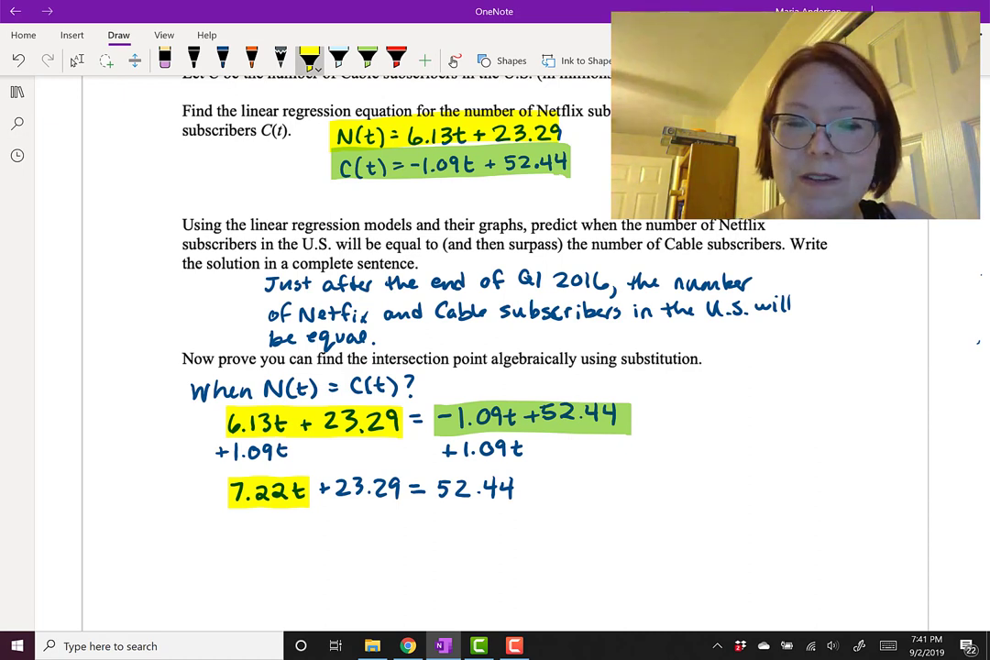
- Back in dark blue ink, subtract 23.29 from both sides and begin 7.22t = below
{"action": "left_click", "coordinate": [222, 58]}
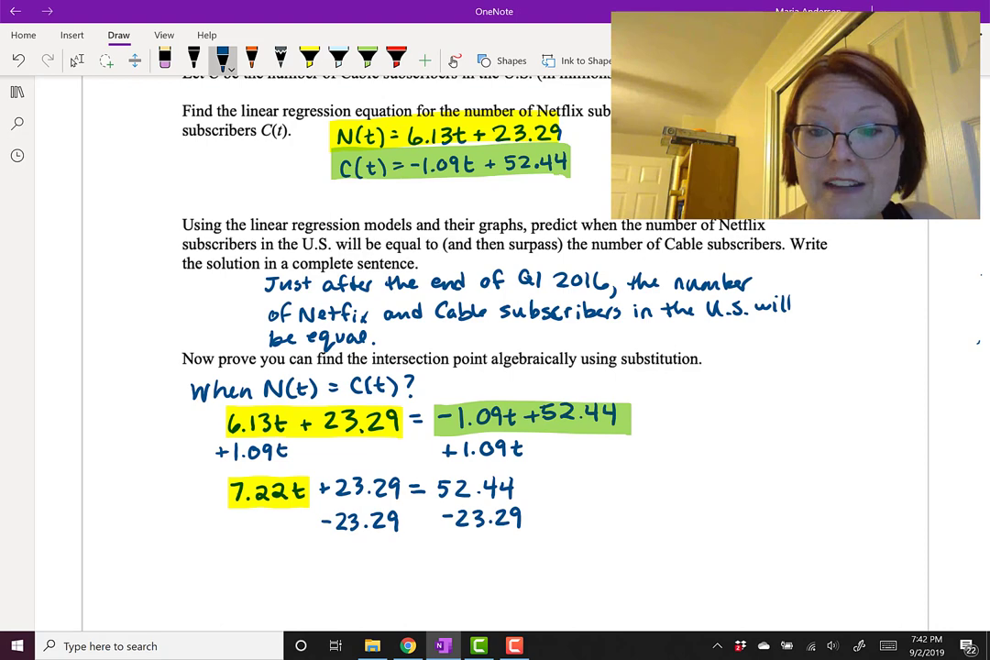
{"action": "scroll", "scroll_direction": "down", "scroll_amount": 3}
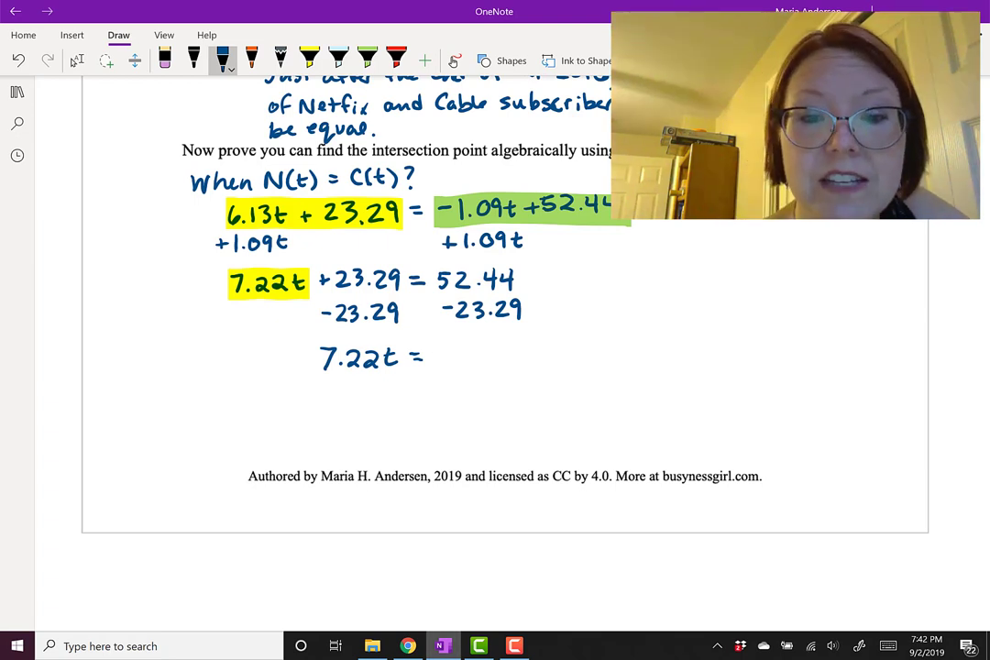
- Write 29.15, divide both sides by 7.22, and write t = 4.04 with an arrow note
{"action": "left_click_drag", "start_coordinate": [440, 358], "coordinate": [490, 358]}
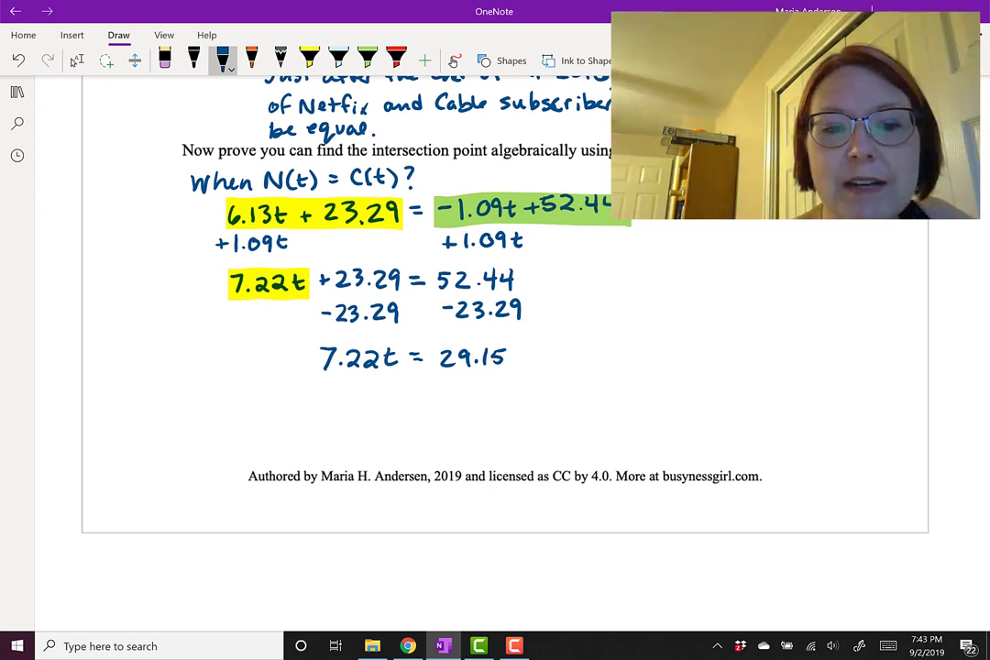
{"action": "left_click_drag", "start_coordinate": [321, 381], "coordinate": [399, 380]}
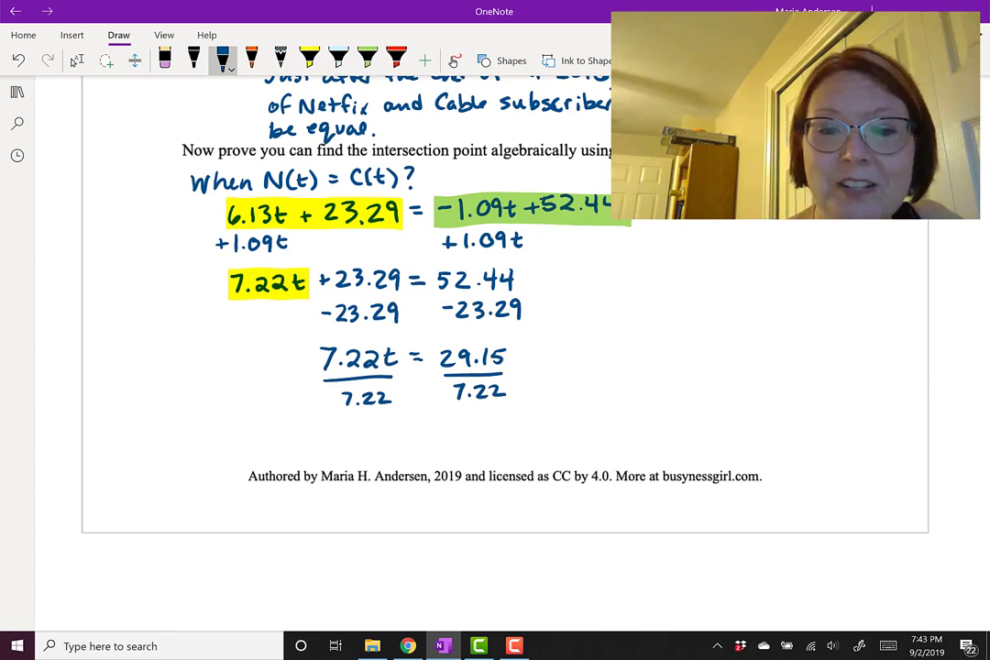
{"action": "left_click_drag", "start_coordinate": [376, 431], "coordinate": [412, 431]}
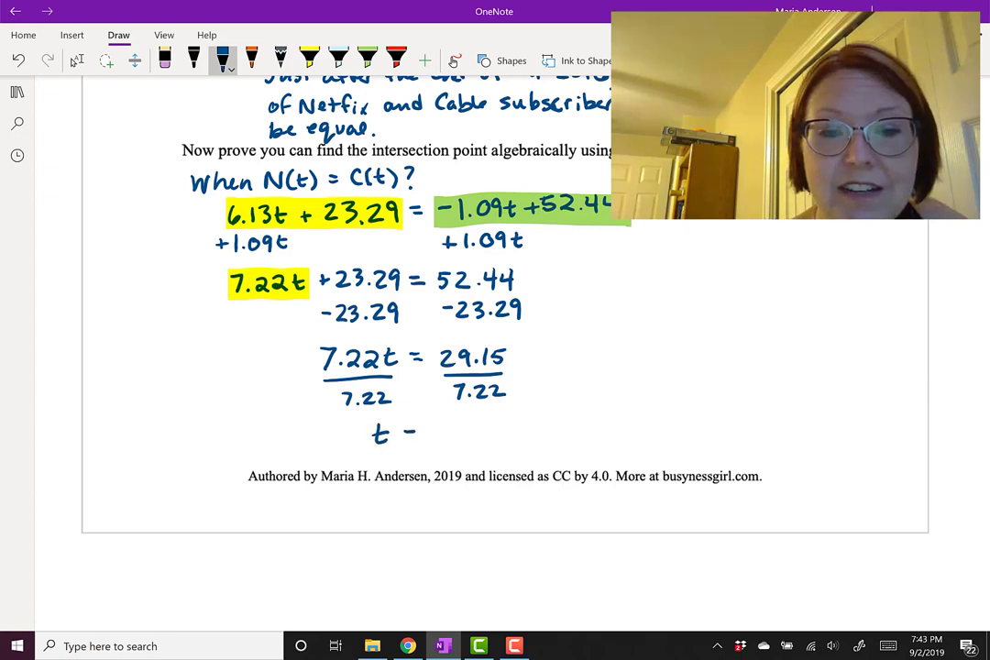
{"action": "left_click_drag", "start_coordinate": [408, 431], "coordinate": [417, 440]}
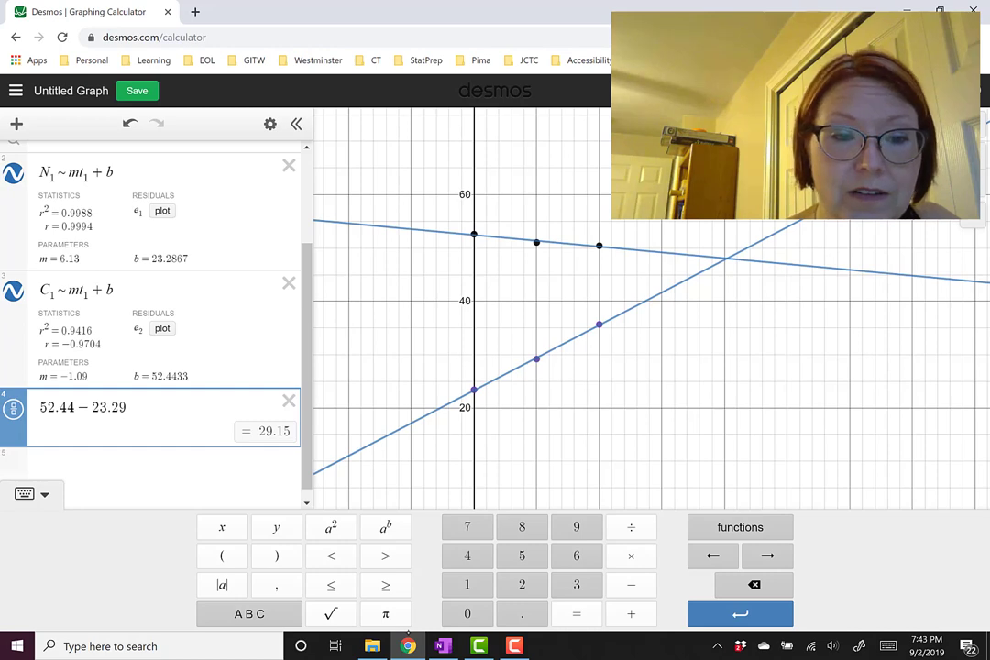
{"action": "left_click", "coordinate": [443, 645]}
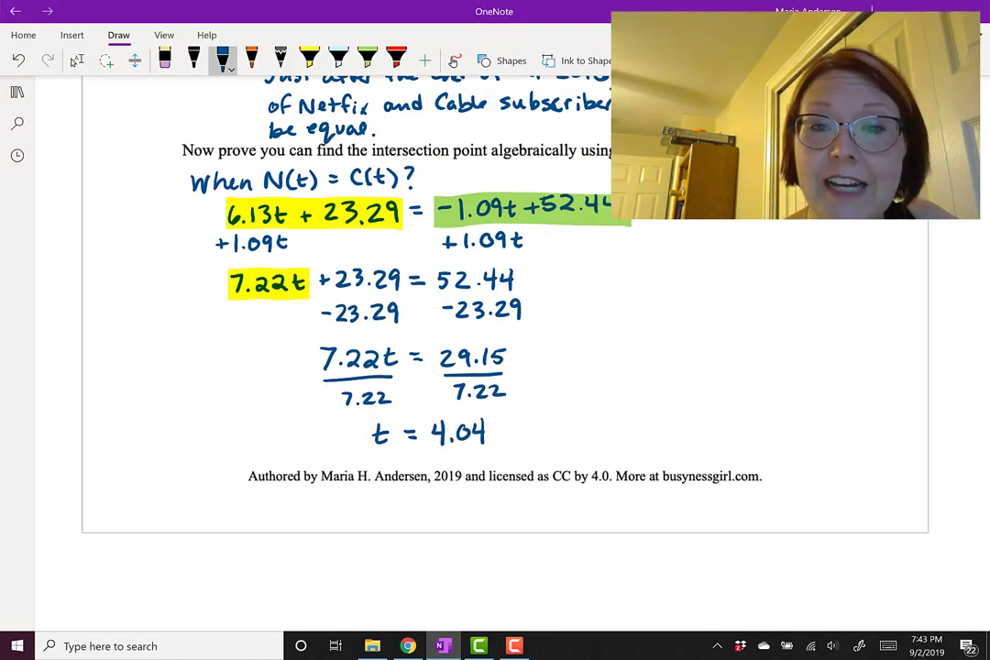
{"action": "left_click_drag", "start_coordinate": [495, 430], "coordinate": [564, 430]}
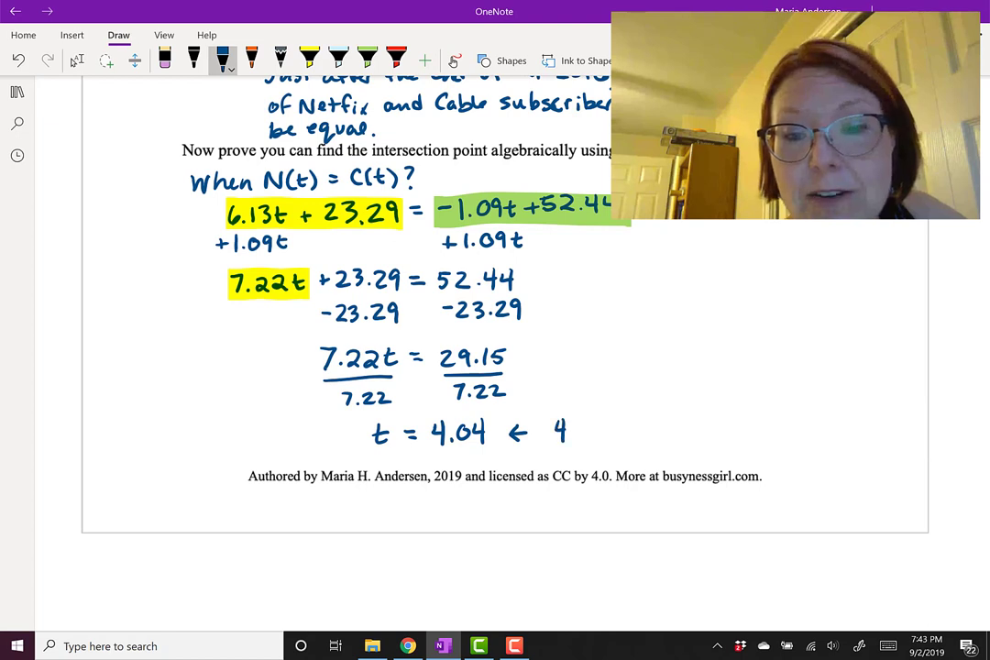